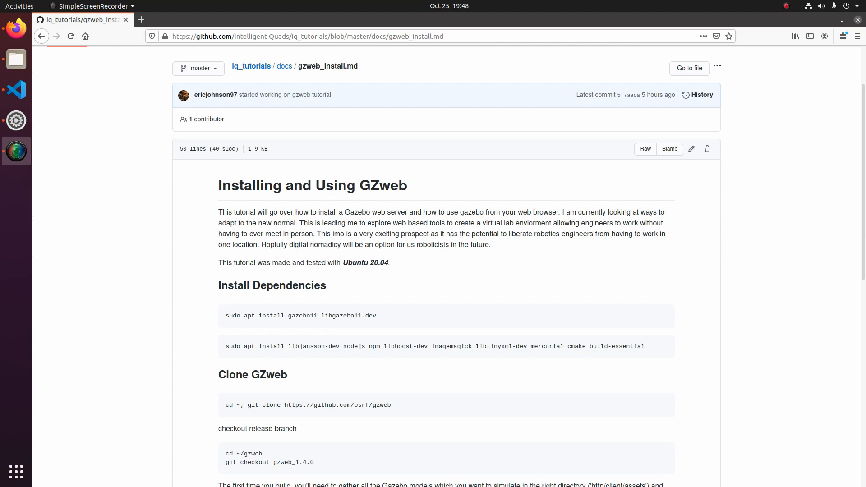
pyautogui.moveTo(293, 323)
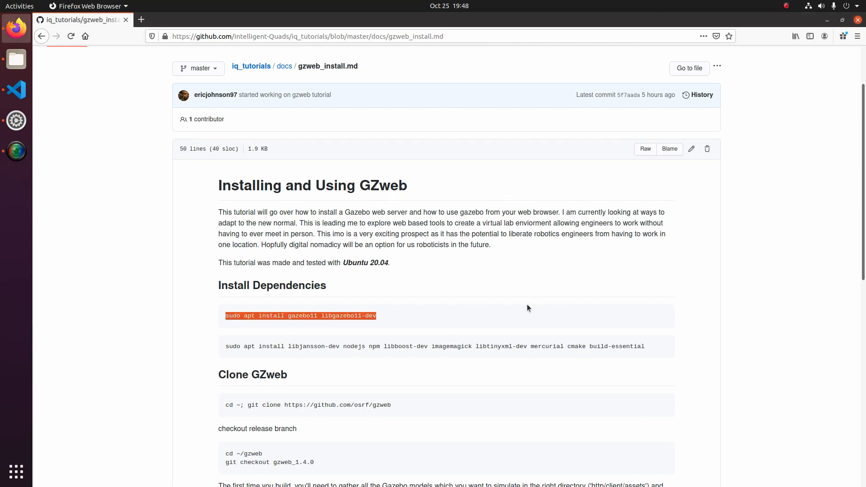
# - Run the tutorial's apt install commands for the Gazebo, gzweb, node and npm dependencies
pyautogui.click(15, 181)
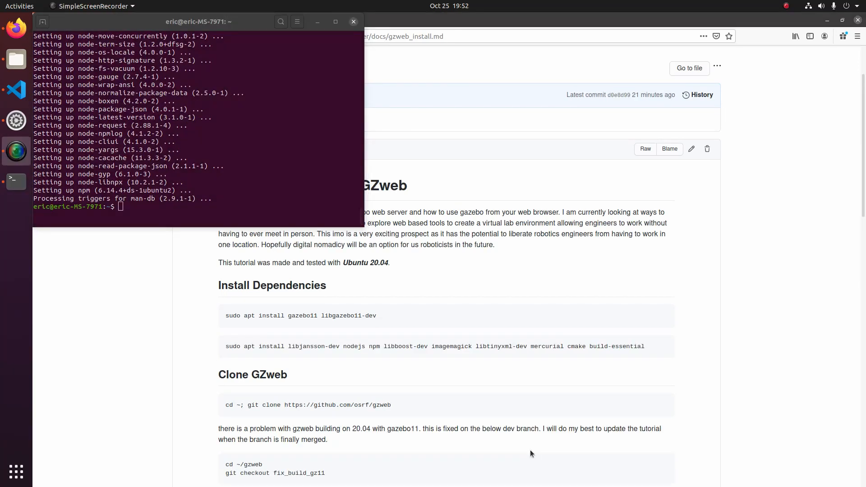
pyautogui.moveTo(287, 404)
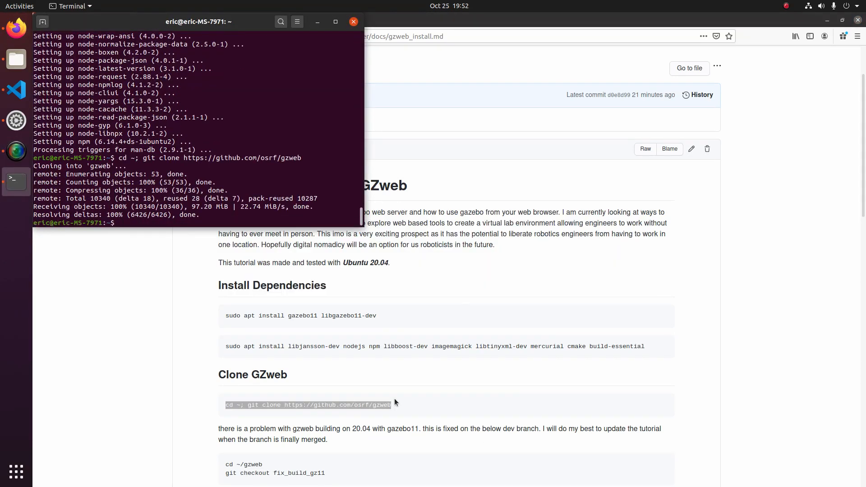
# - Enter the gzweb folder and check out the fix_build_gz11 branch
pyautogui.write('cd gzweb')
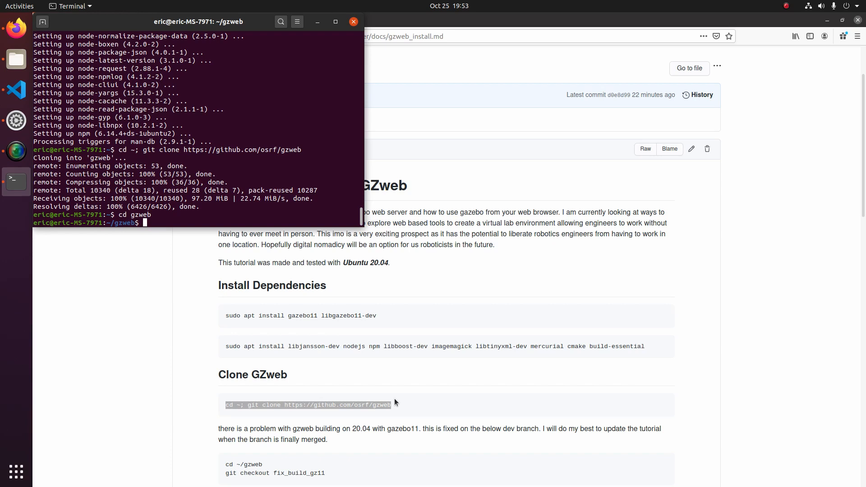
pyautogui.write('git checkout fix_bu')
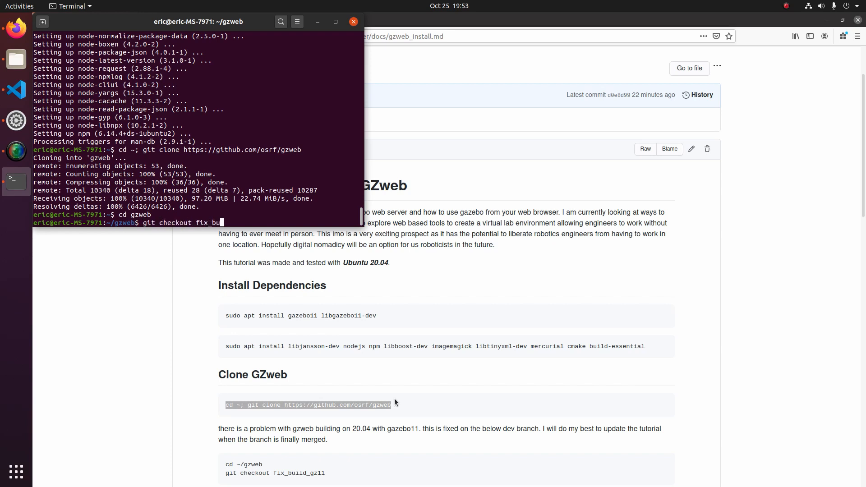
pyautogui.press('Return')
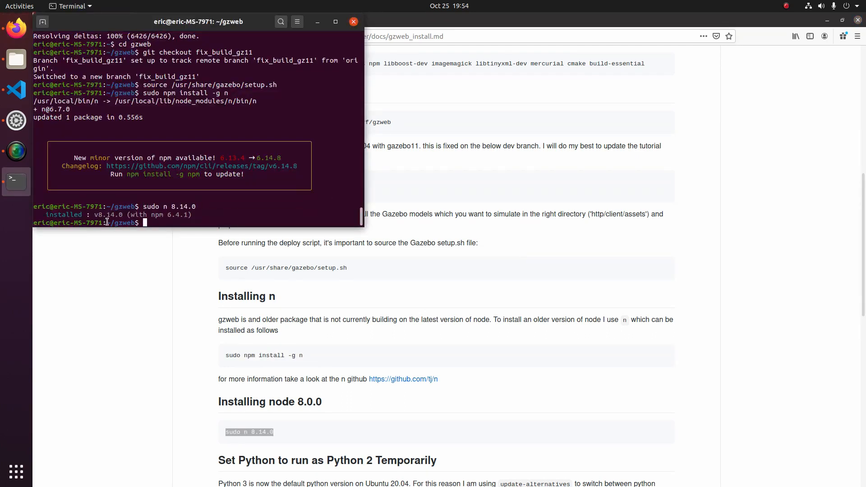
# - Scroll the output to confirm node v8.14.0 was installed with n
pyautogui.scroll(-3)
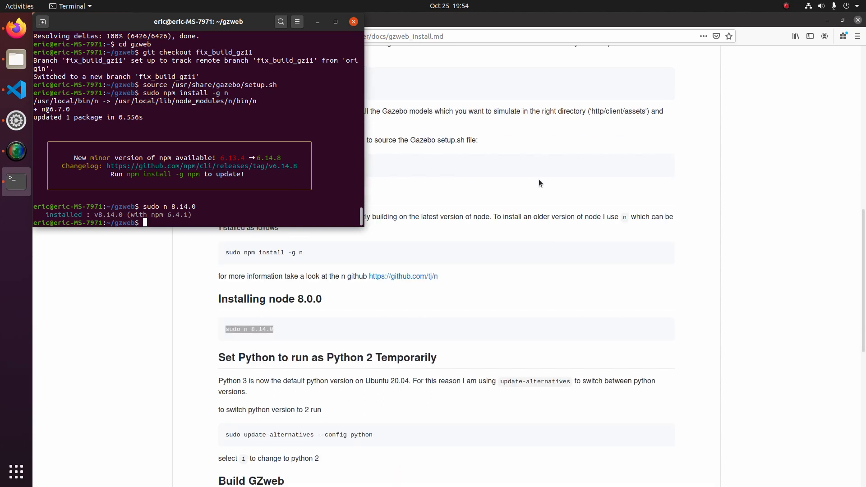
pyautogui.moveTo(596, 175)
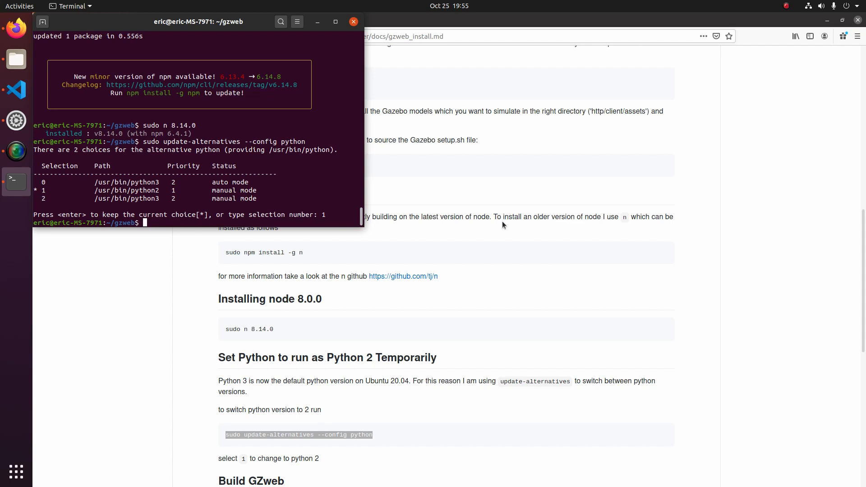
# - Scroll through the update-alternatives output after choosing /usr/bin/python2
pyautogui.scroll(-3)
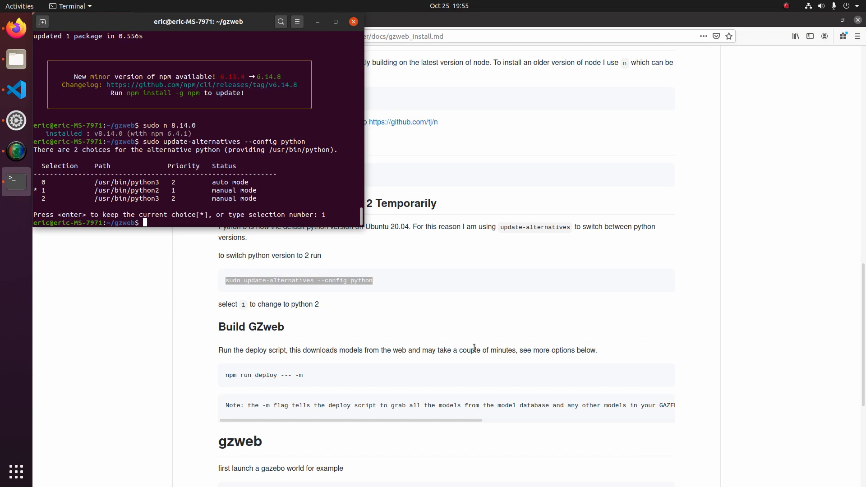
pyautogui.moveTo(237, 389)
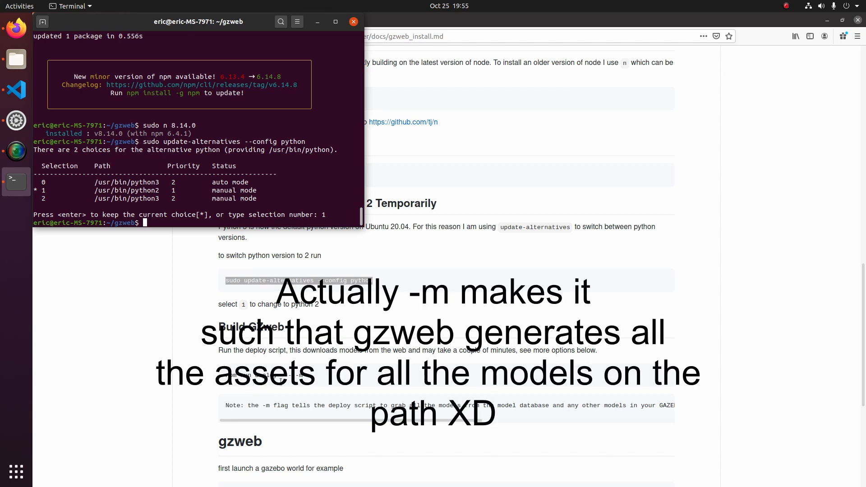
pyautogui.moveTo(343, 427)
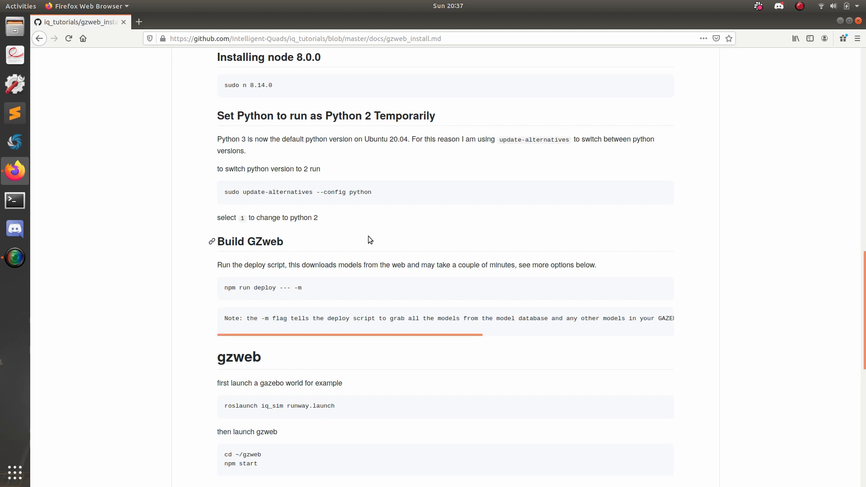
pyautogui.click(14, 201)
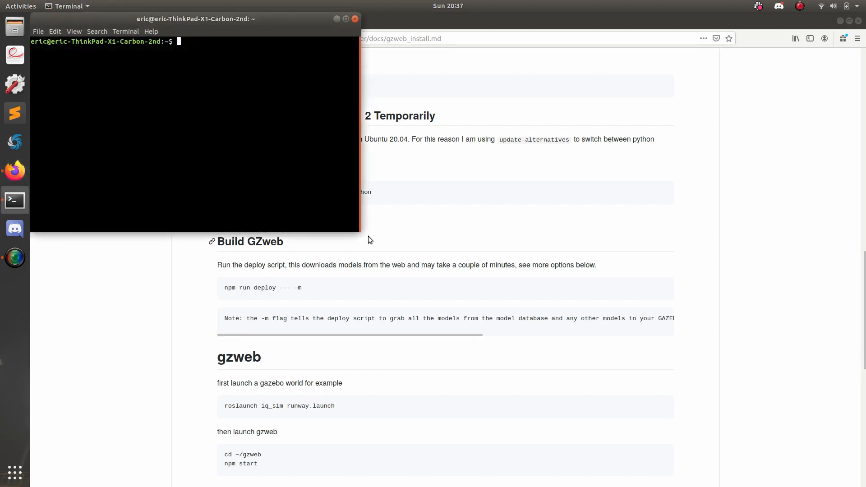
pyautogui.write('ssh eric@192.168.1.65')
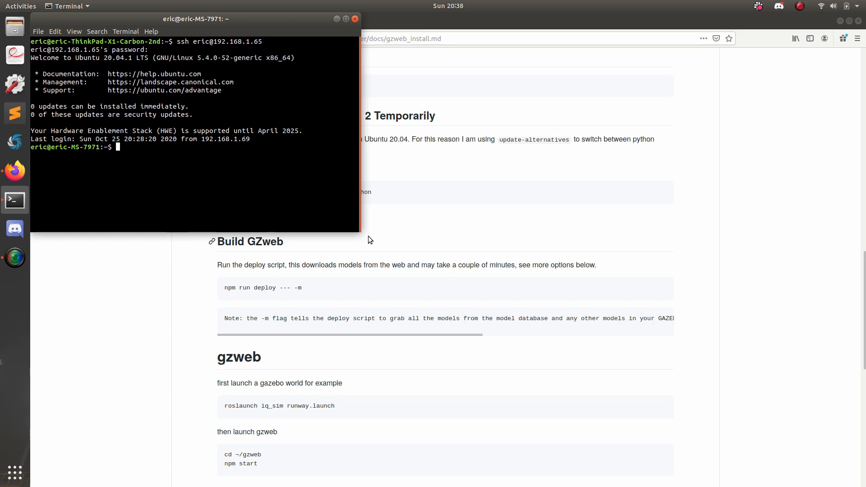
pyautogui.write('cd catkin_ws/src/iq_sim/launch/')
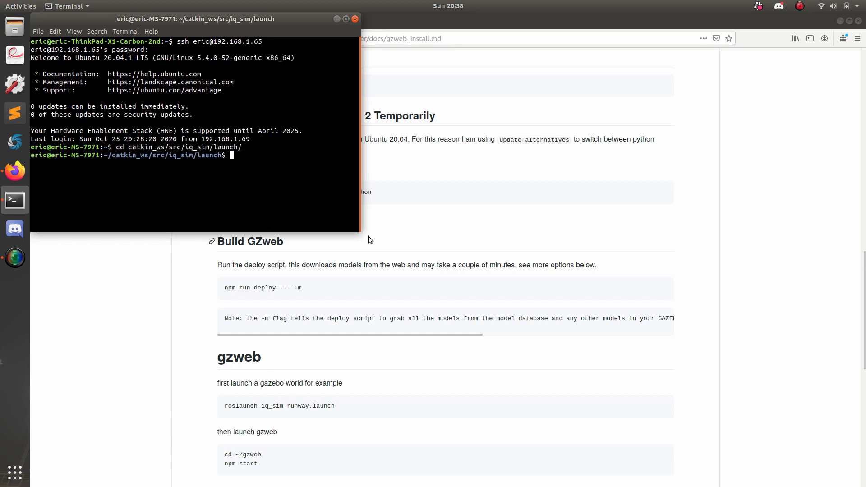
# - Open runway.launch in nano and scroll through its include and world_name lines
pyautogui.write('nano runway.launch')
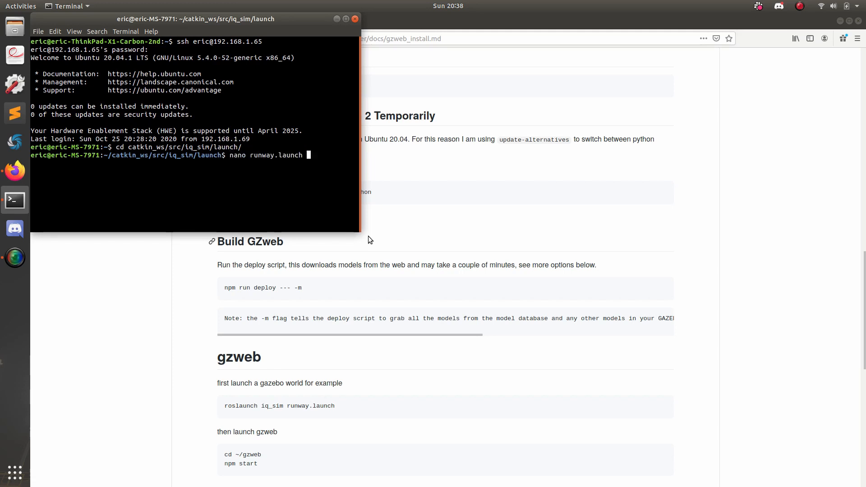
pyautogui.press('Return')
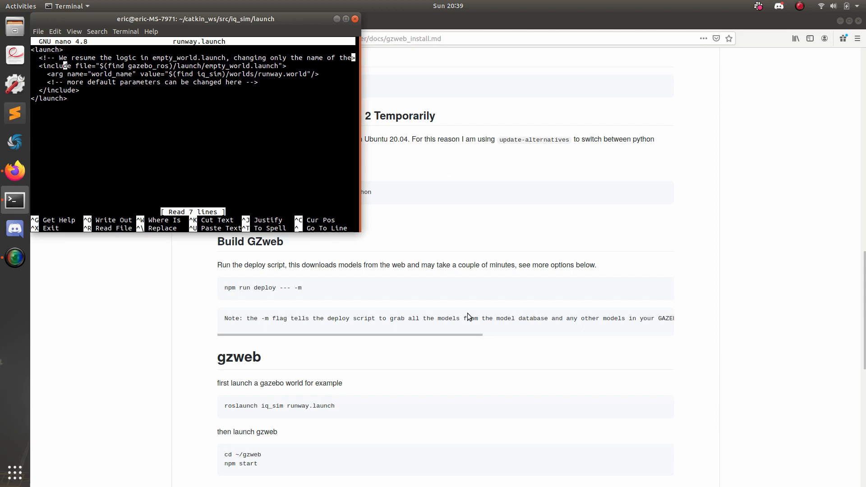
pyautogui.moveTo(556, 420)
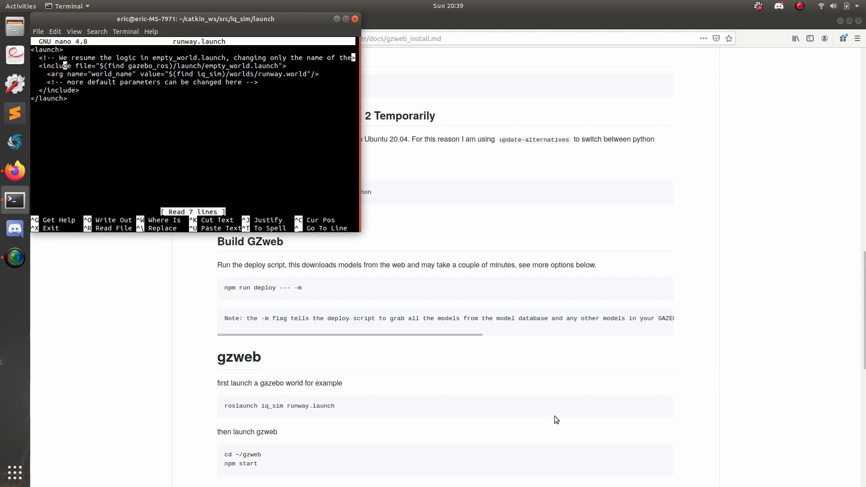
pyautogui.scroll(-3)
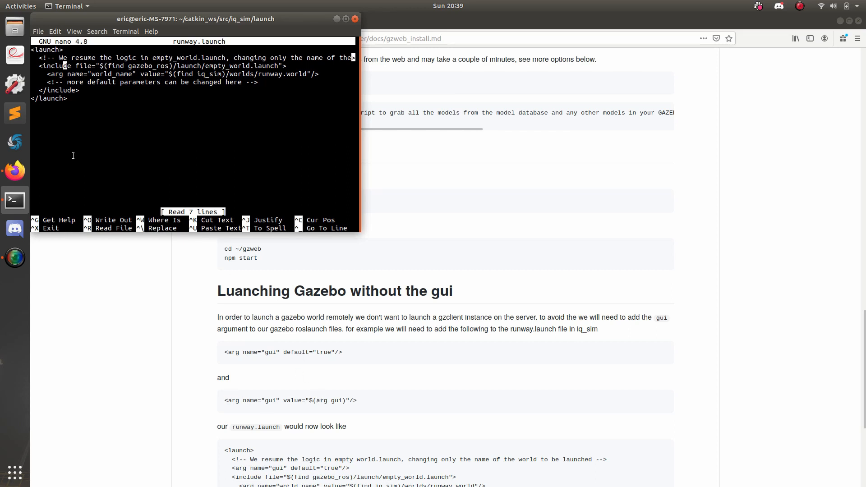
pyautogui.moveTo(308, 386)
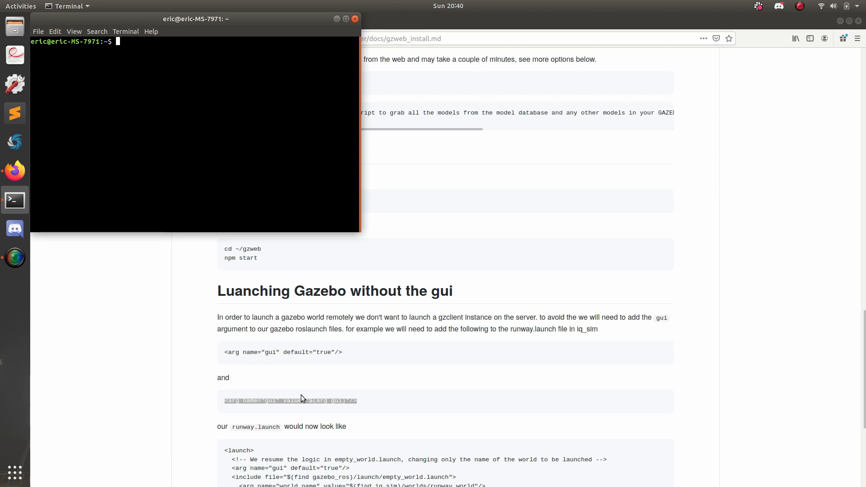
# - Launch iq_sim runway.launch with gui:=false
pyautogui.write('roslaunch iq_sim runway.launch gu')
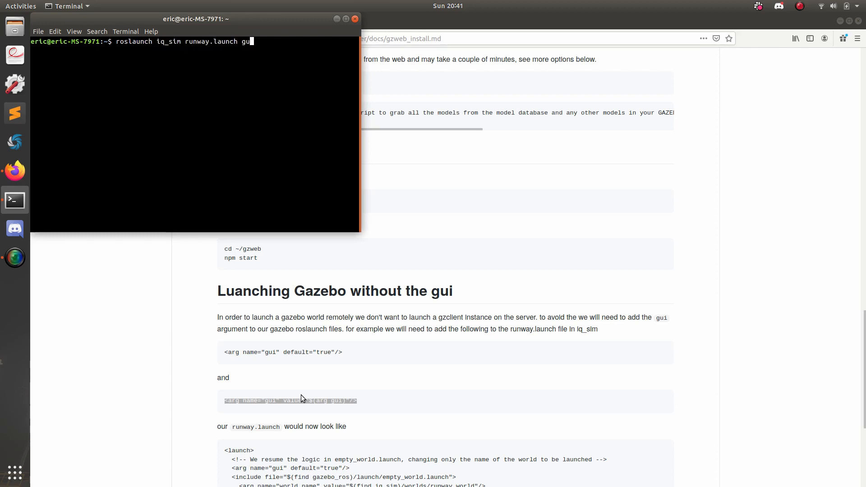
pyautogui.write('i:=')
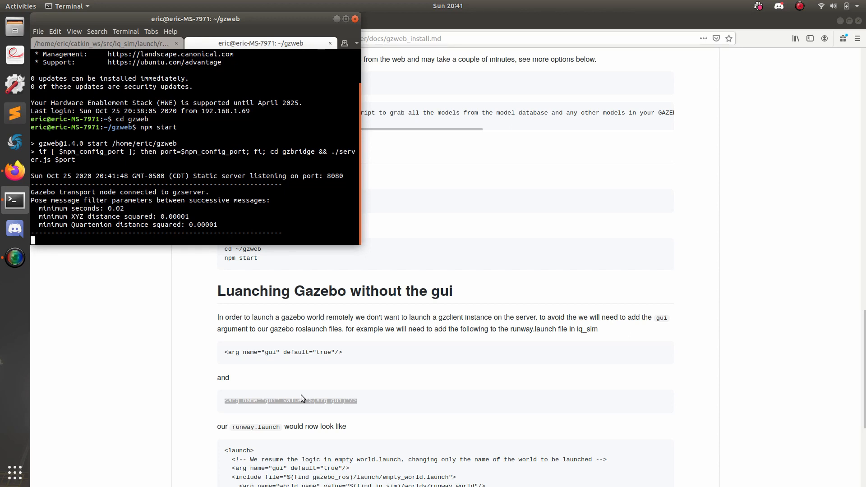
pyautogui.moveTo(576, 189)
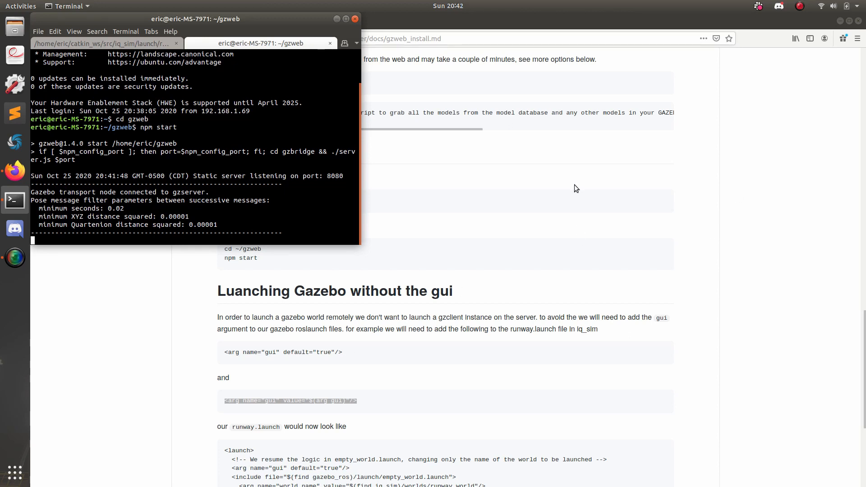